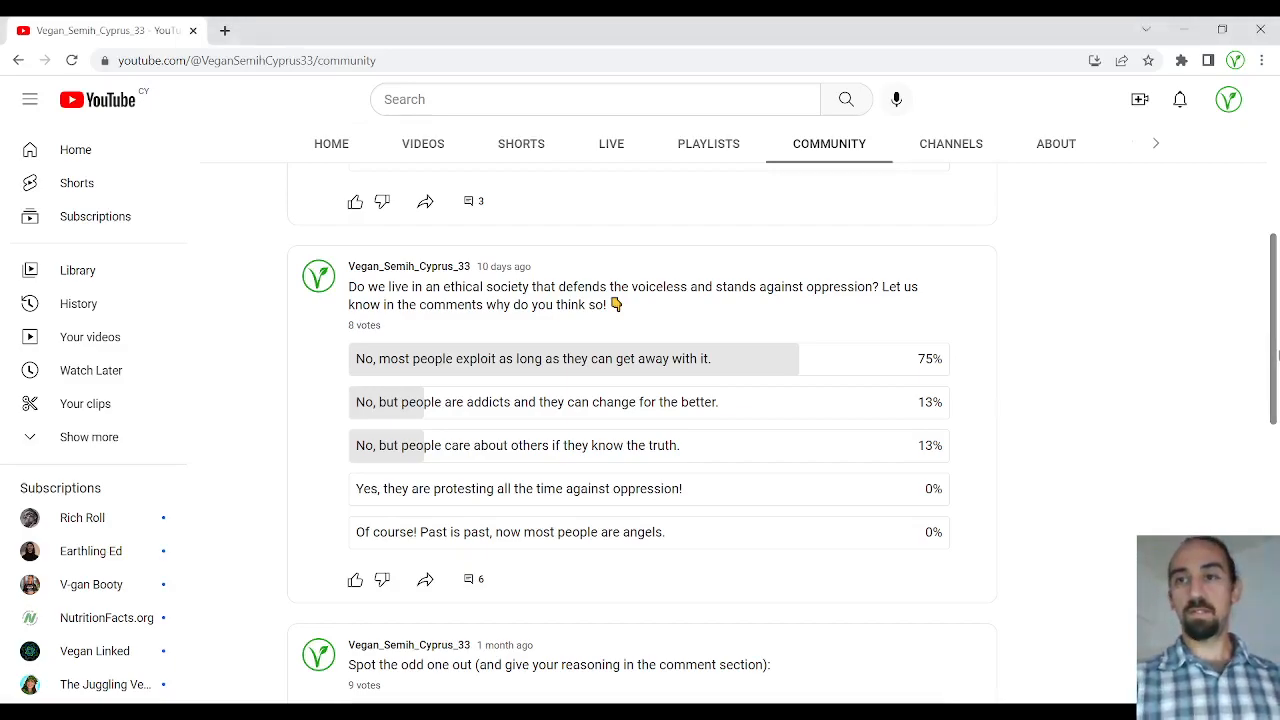
scroll("down", 3)
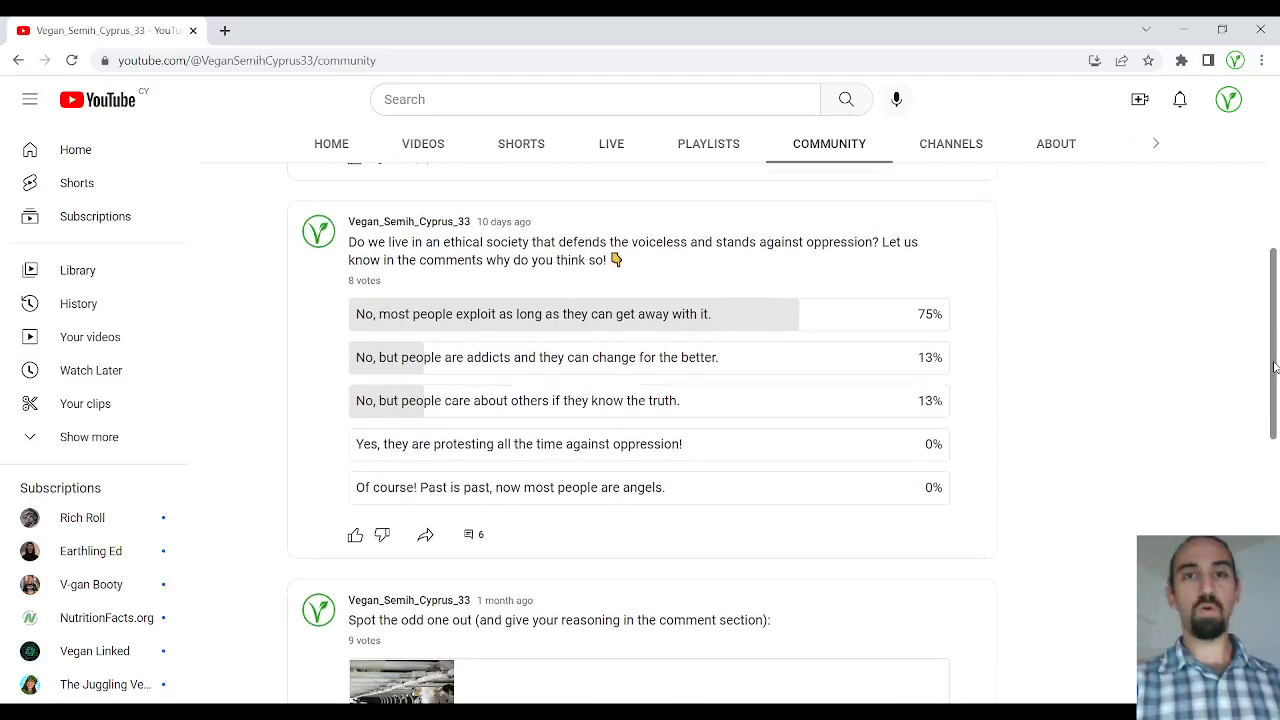
mouse_move(1064, 348)
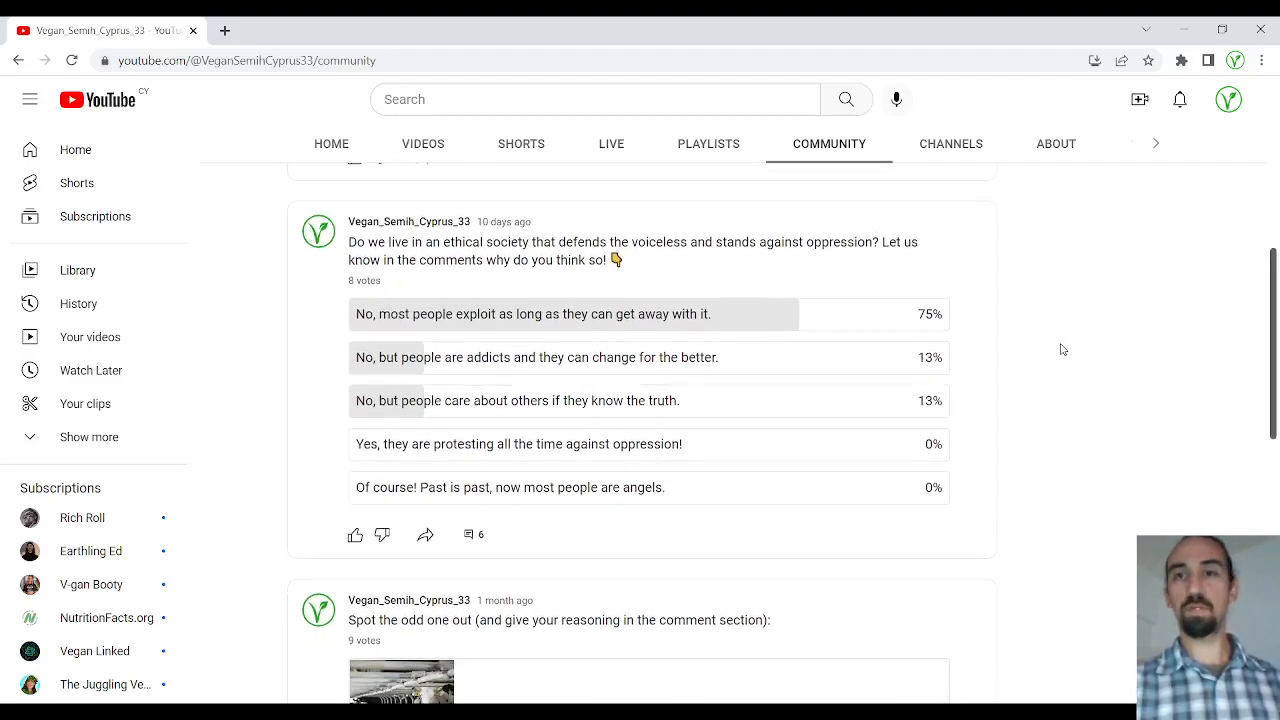
scroll("up", 3)
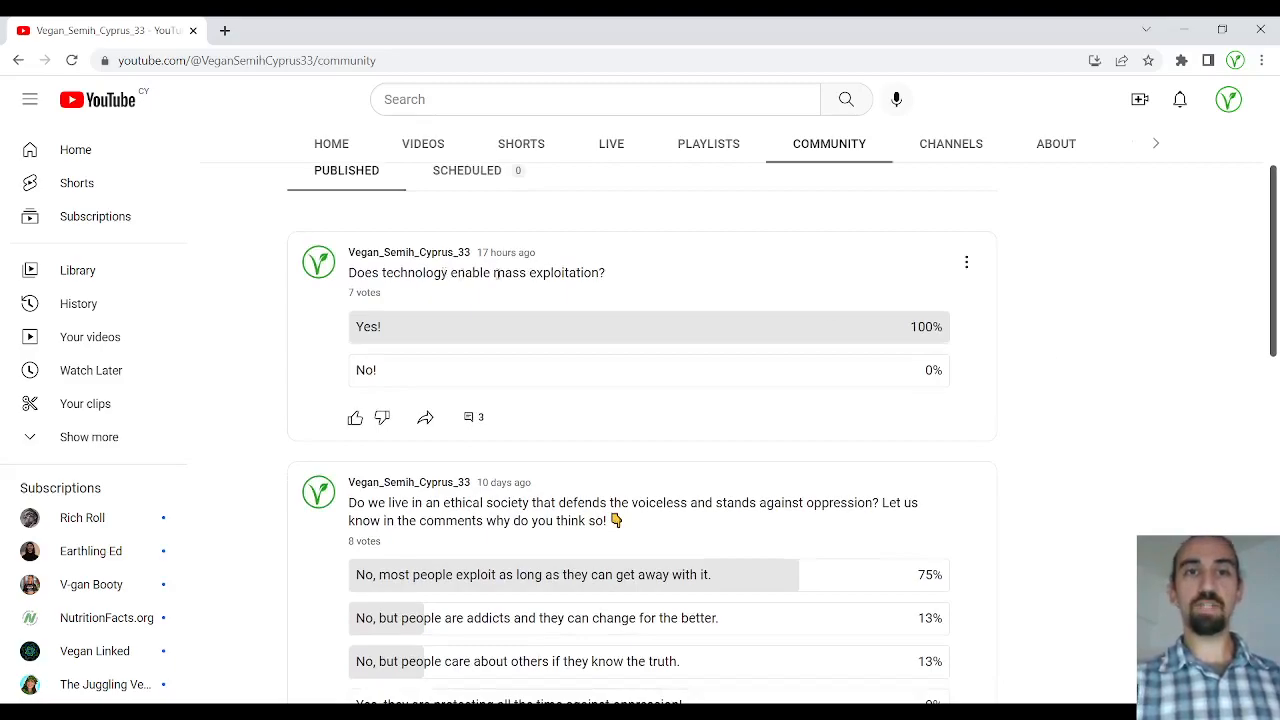
mouse_move(1038, 356)
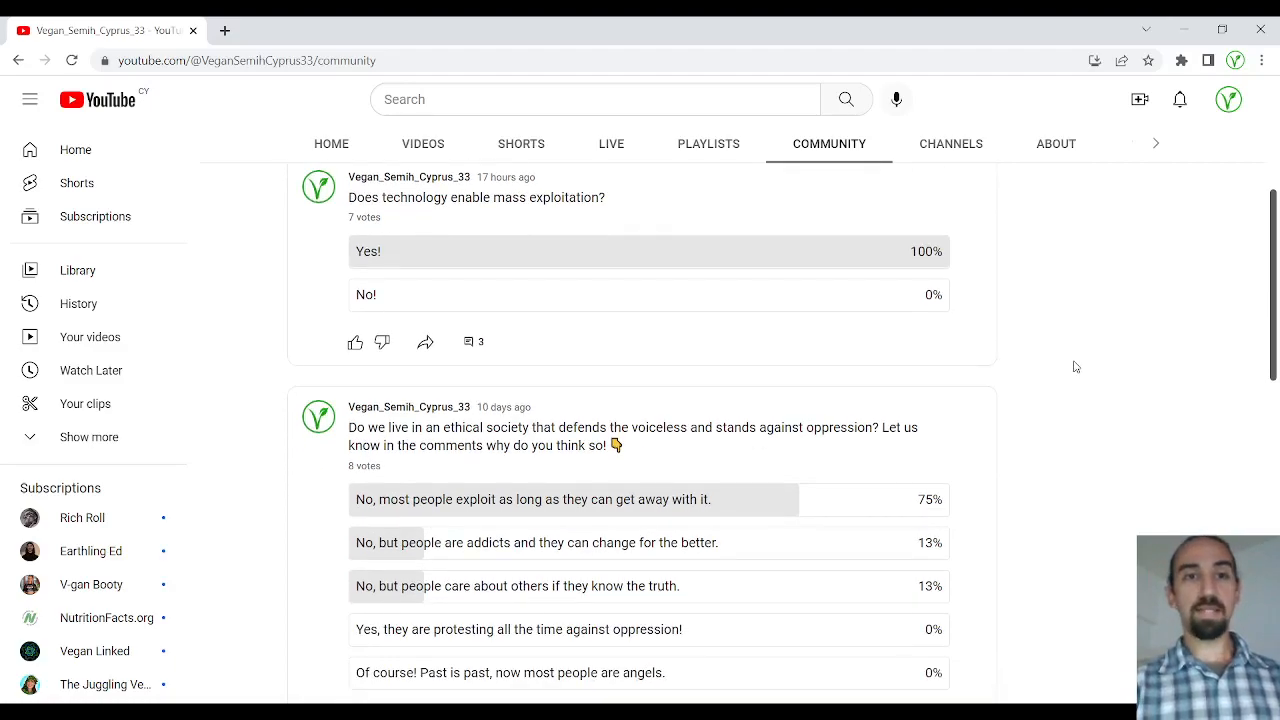
scroll("down", 3)
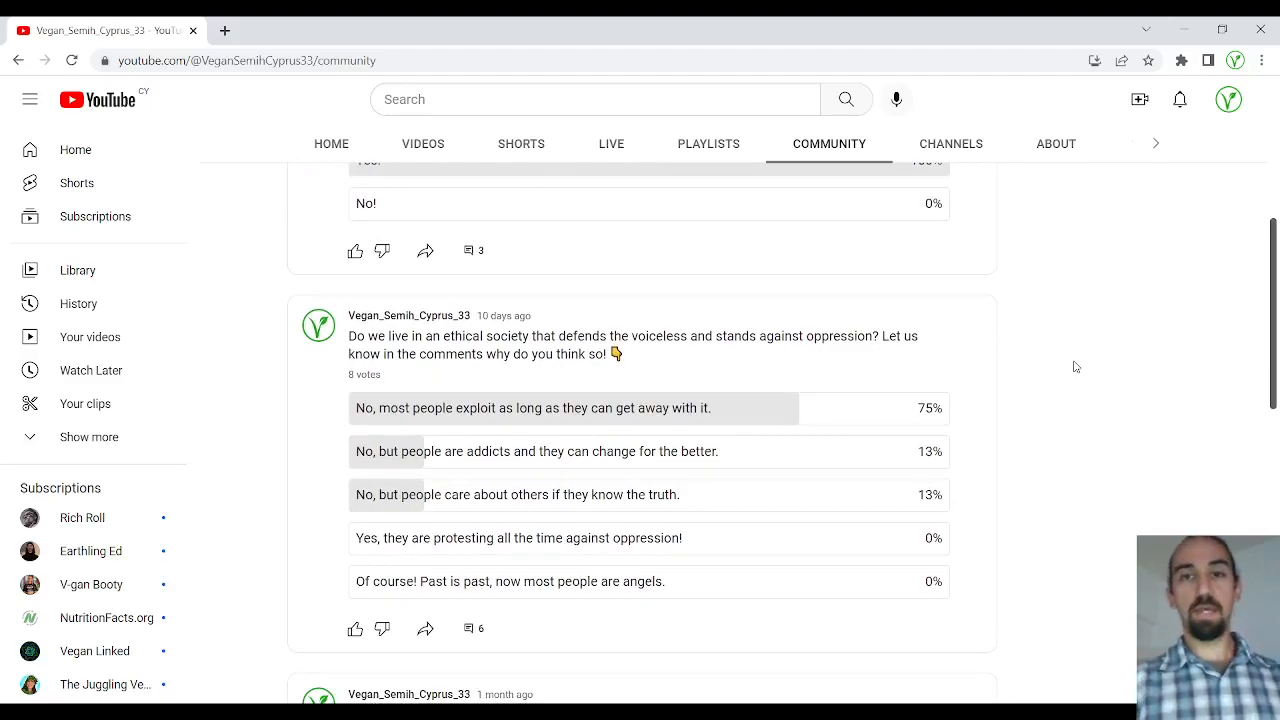
scroll("down", 3)
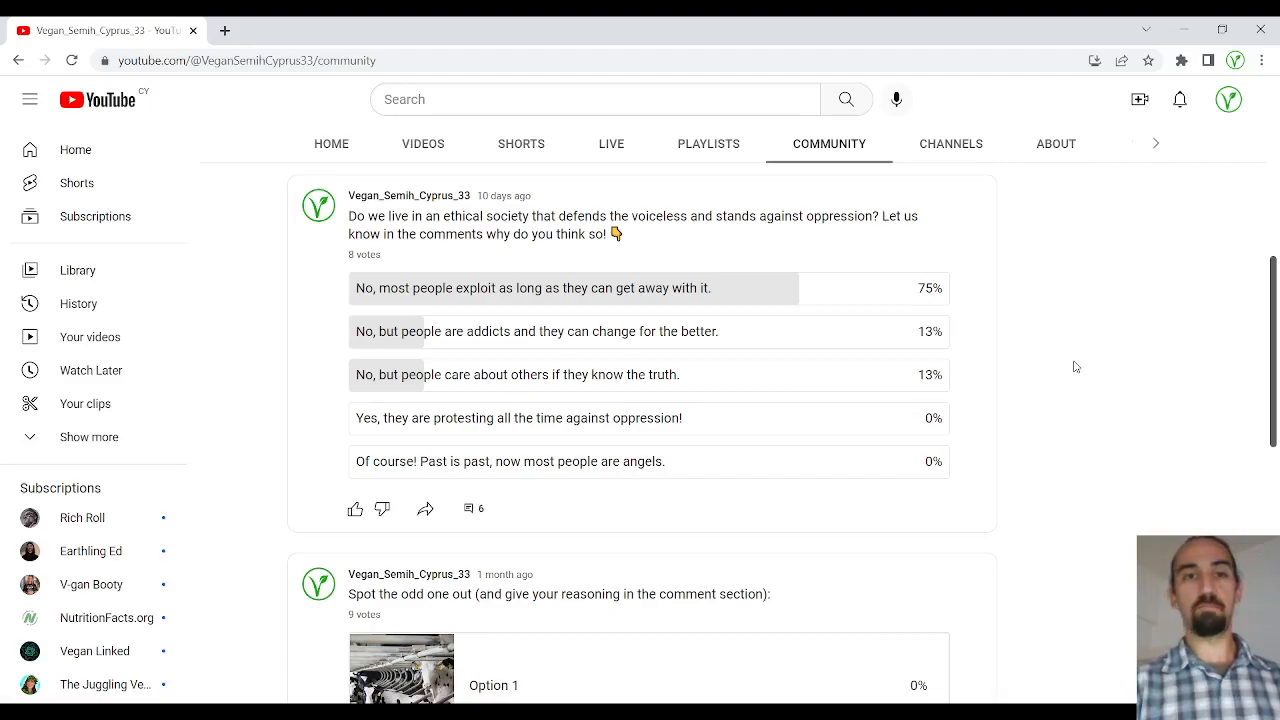
scroll("down", 3)
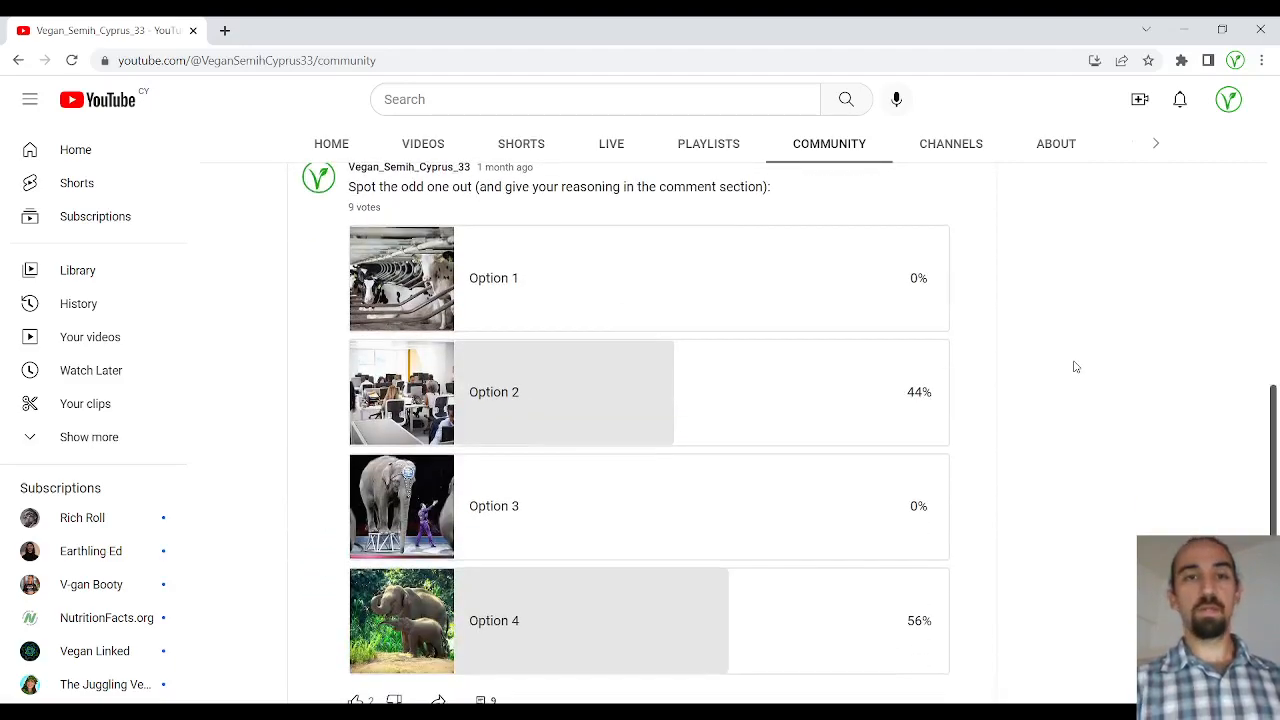
scroll("down", 3)
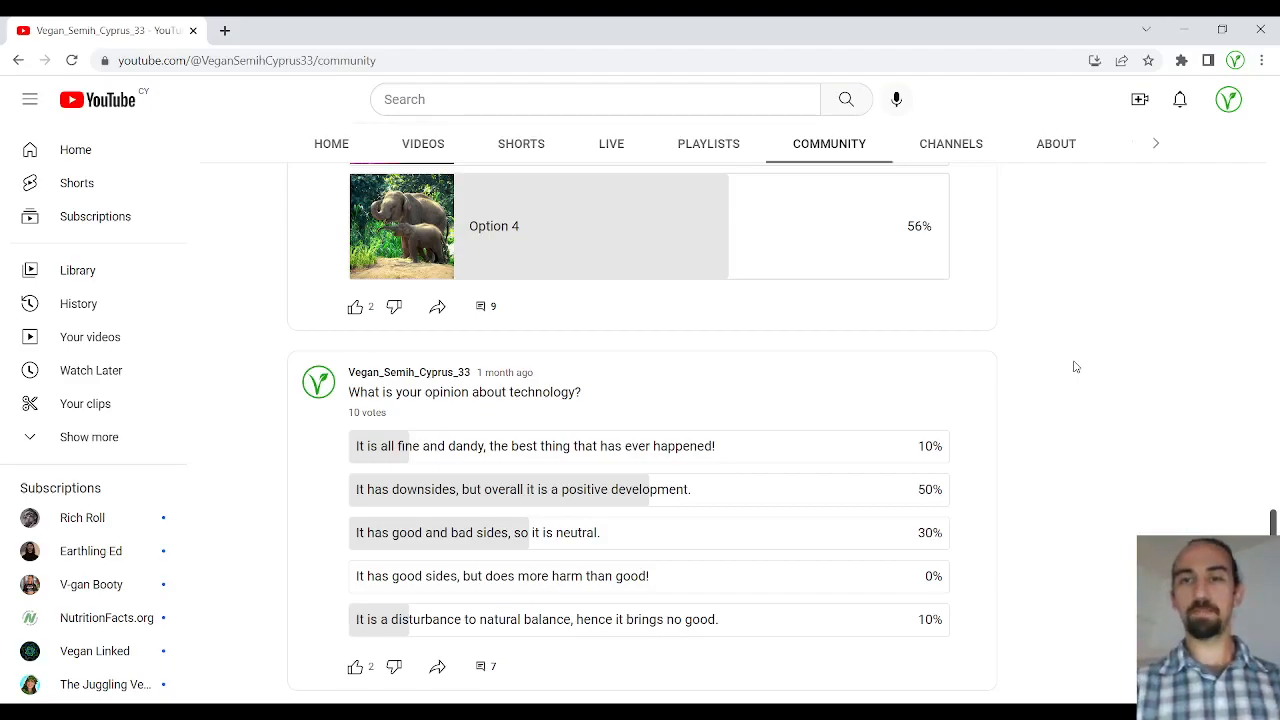
mouse_move(1260, 516)
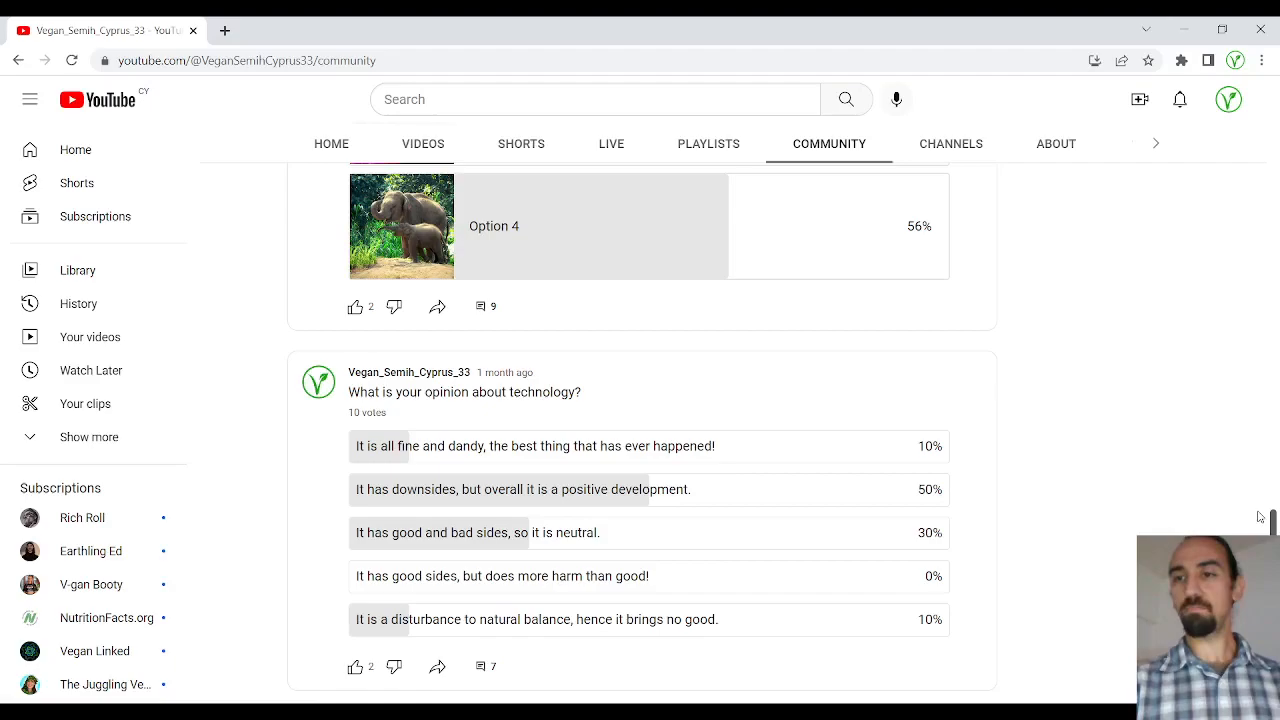
scroll("up", 3)
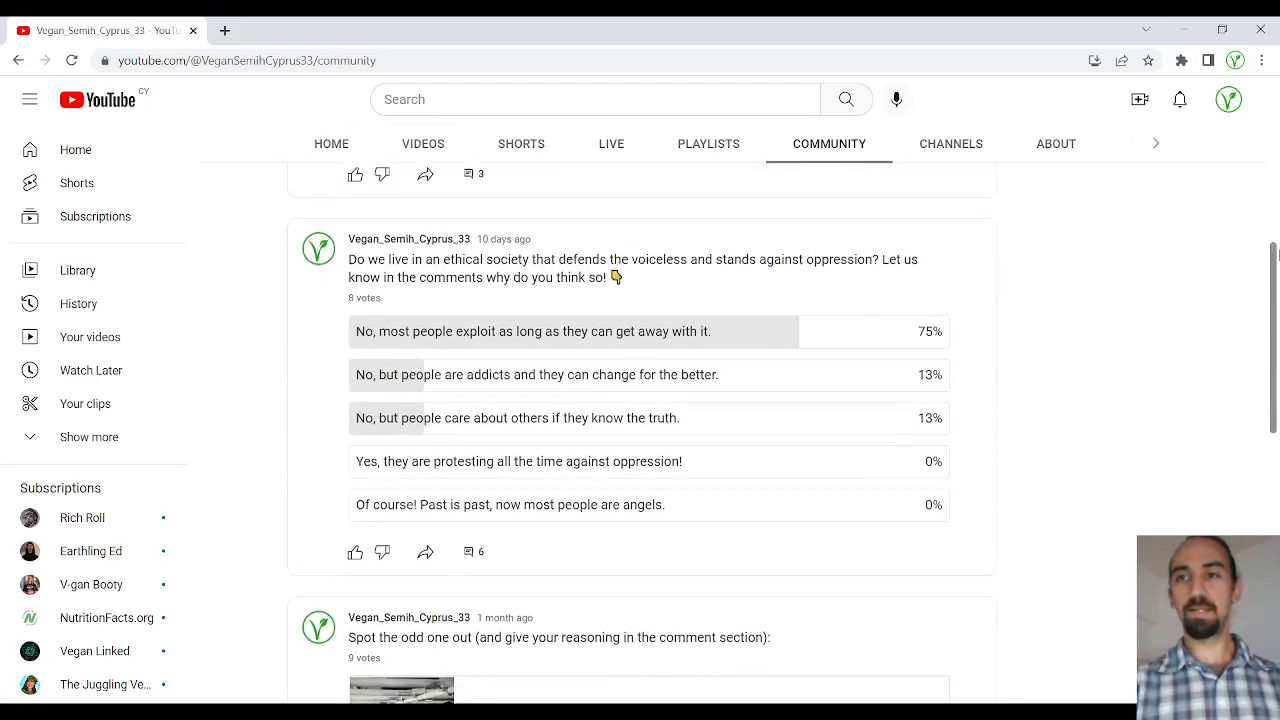
scroll("up", 3)
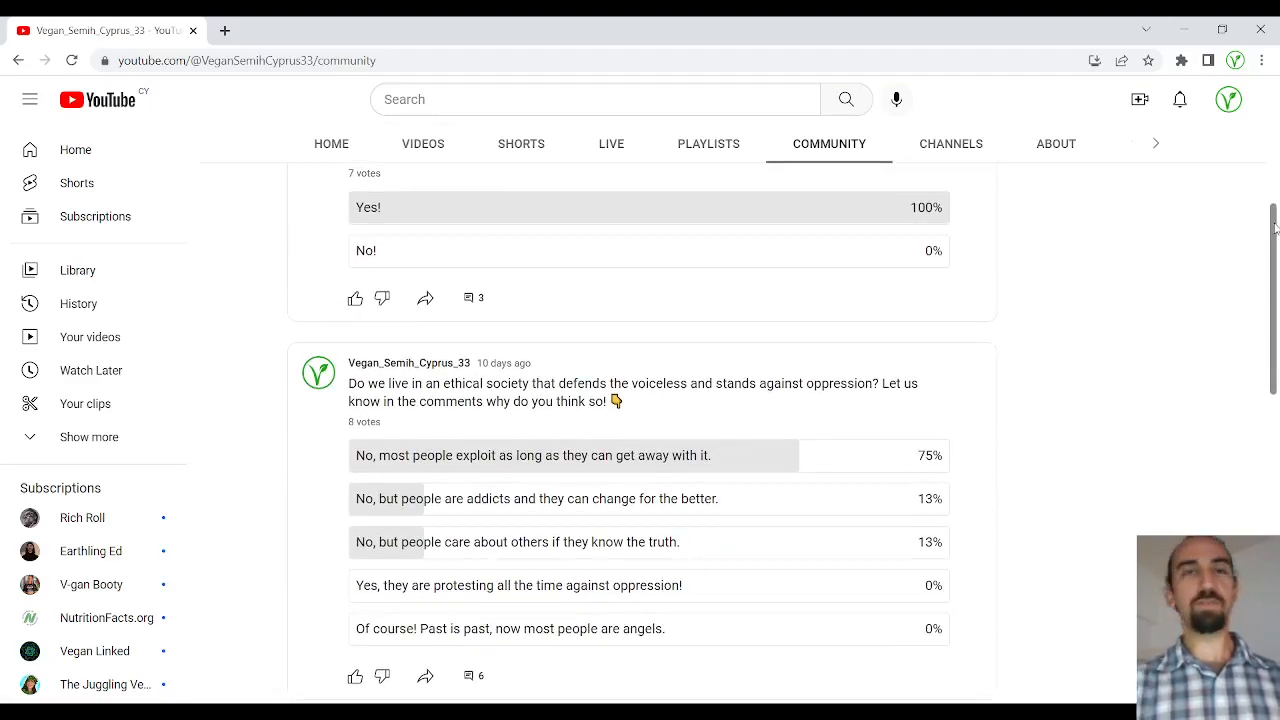
scroll("up", 3)
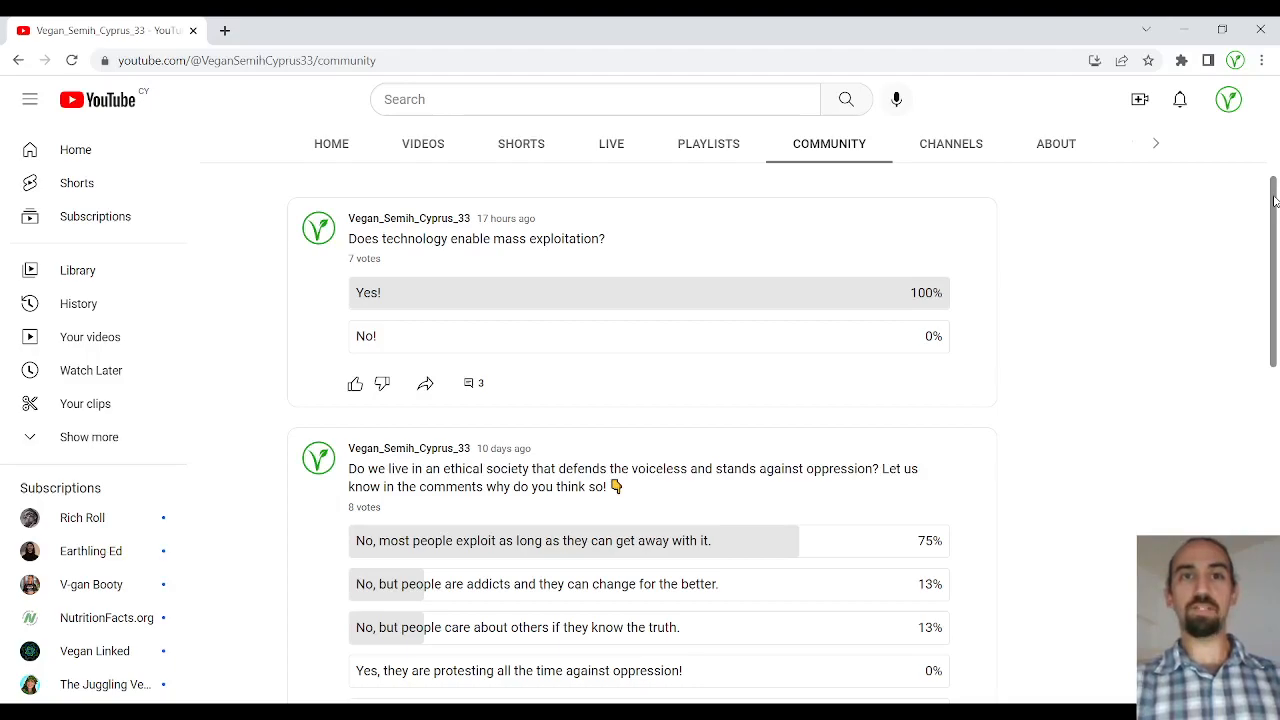
scroll("down", 3)
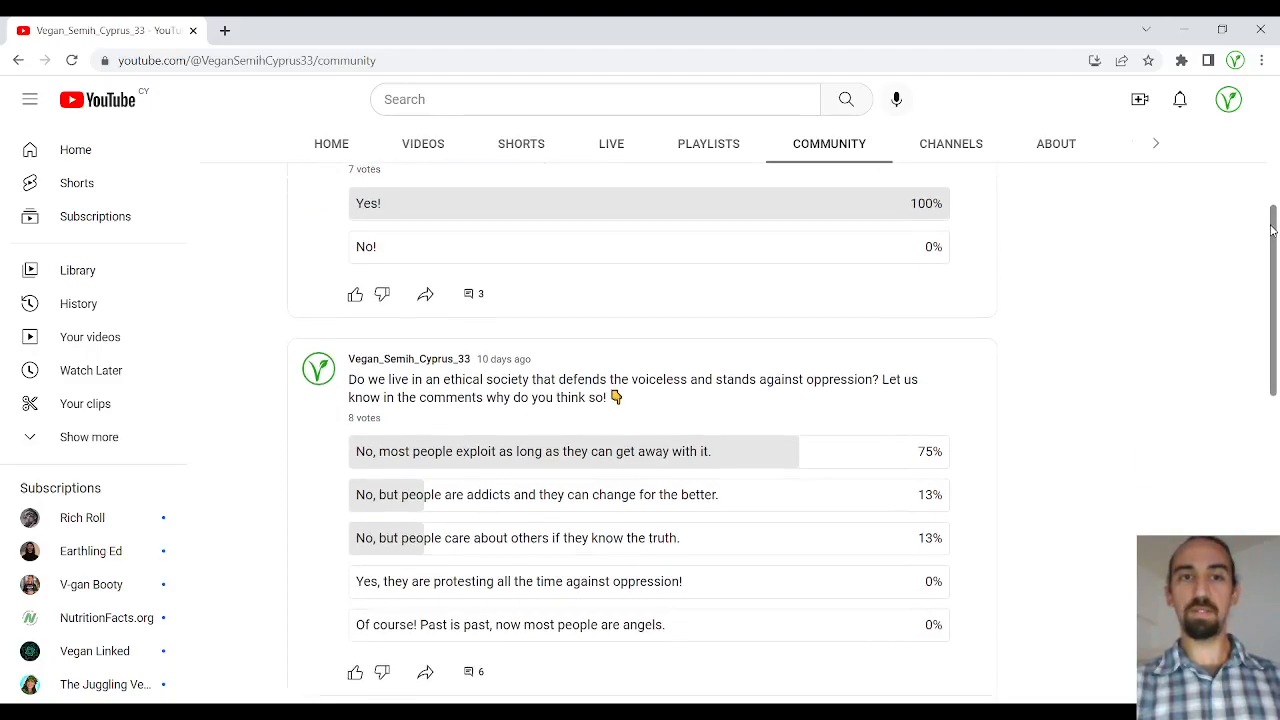
scroll("down", 3)
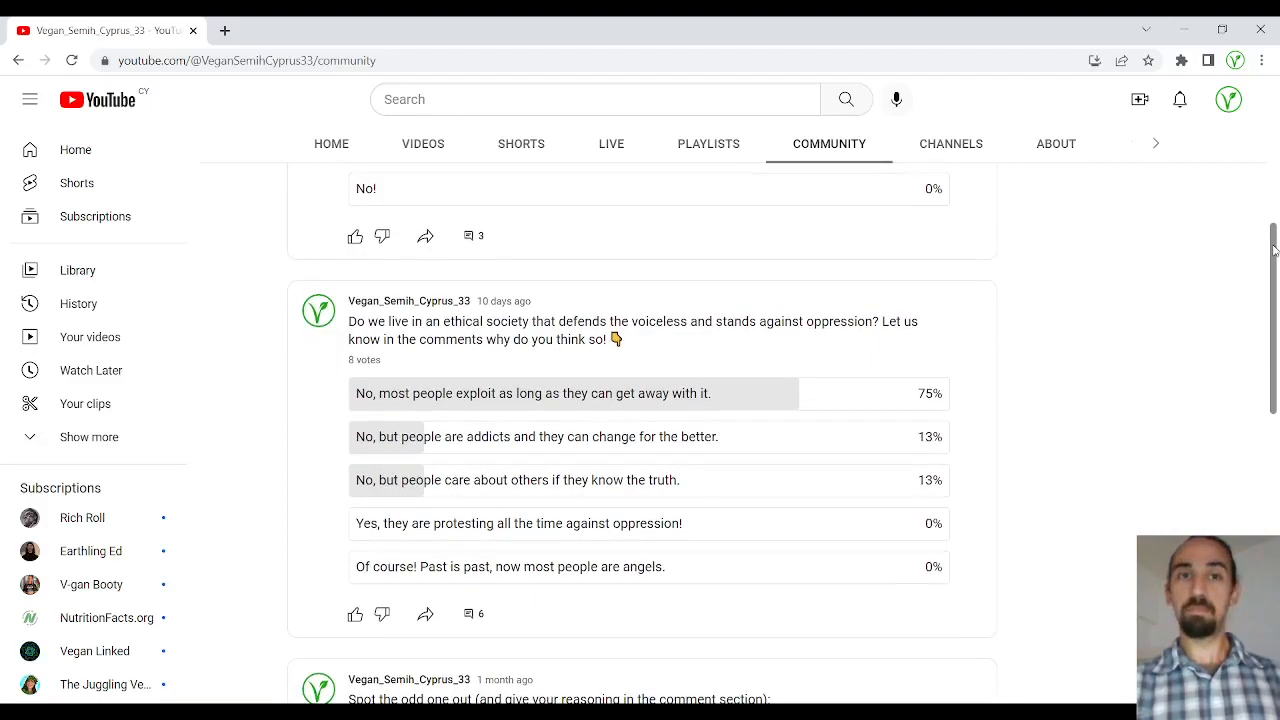
scroll("up", 3)
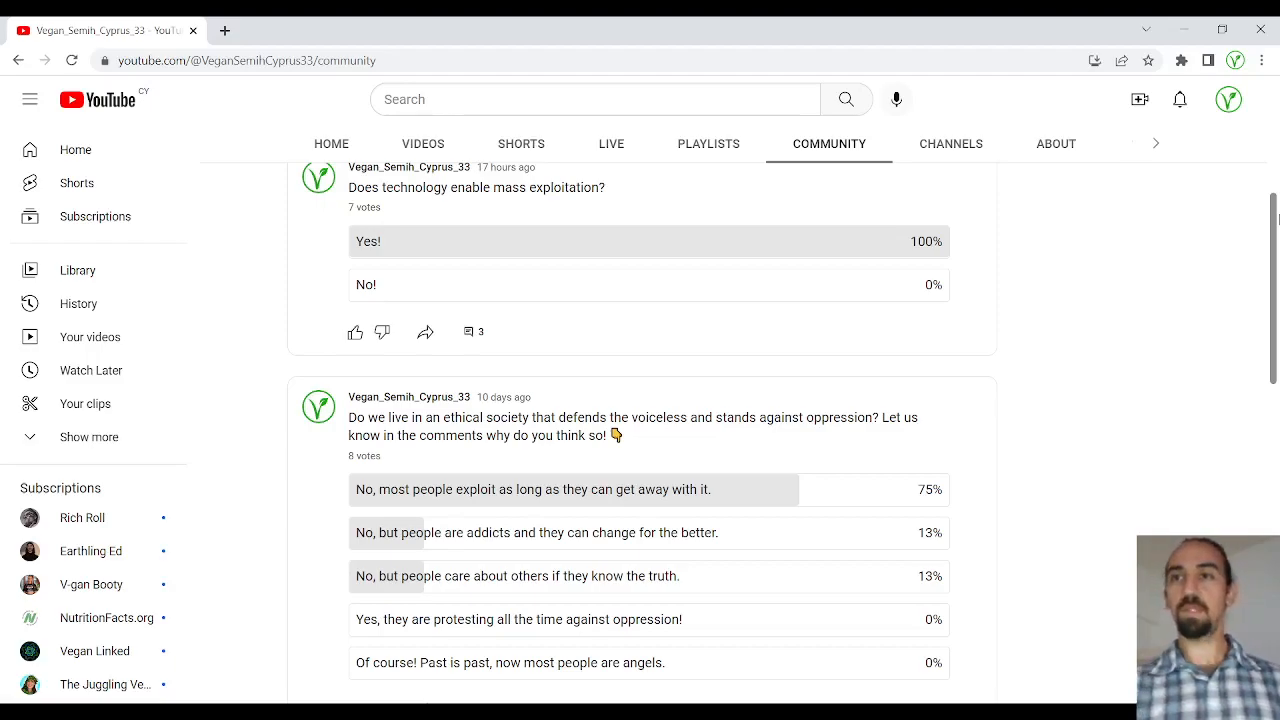
mouse_move(1274, 224)
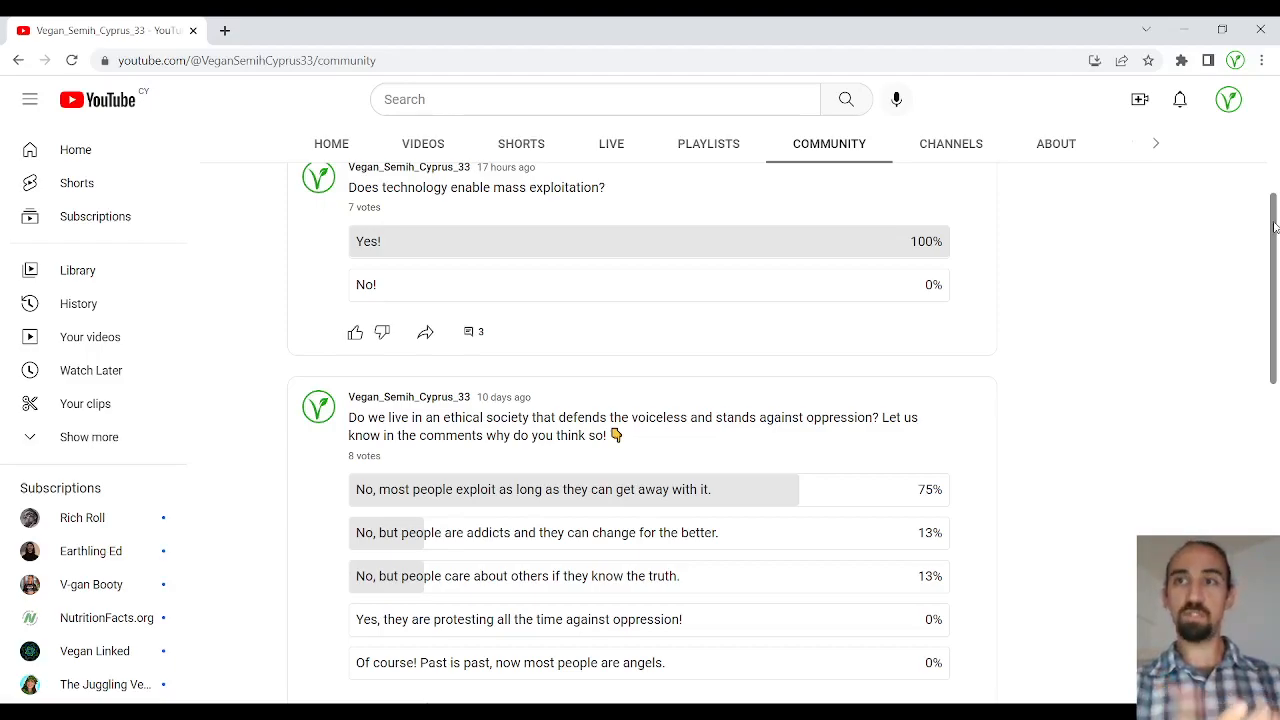
scroll("down", 3)
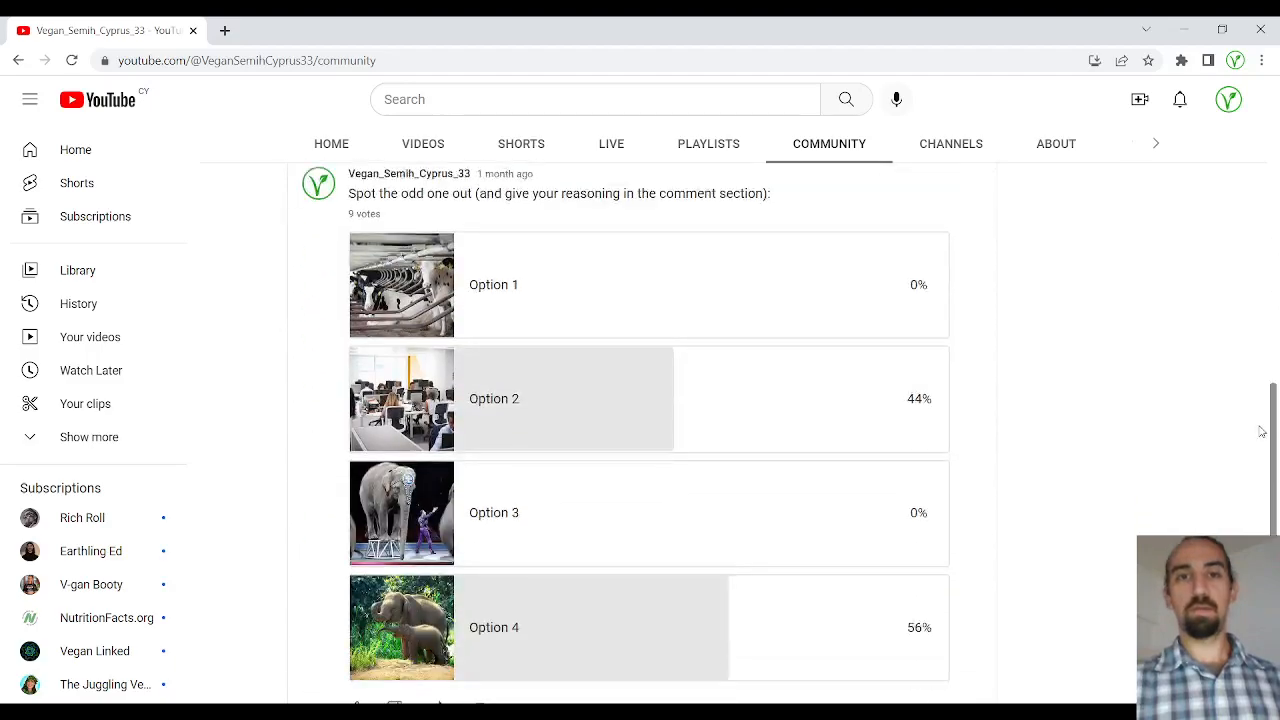
scroll("down", 3)
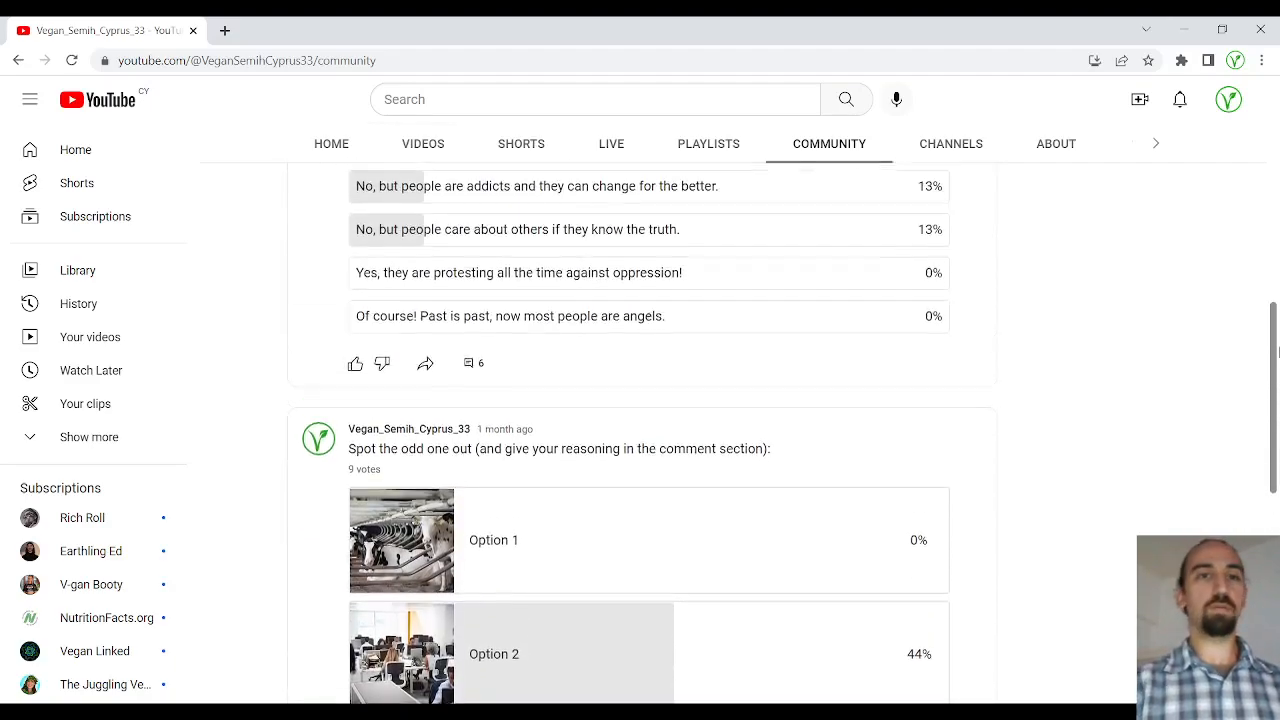
scroll("up", 3)
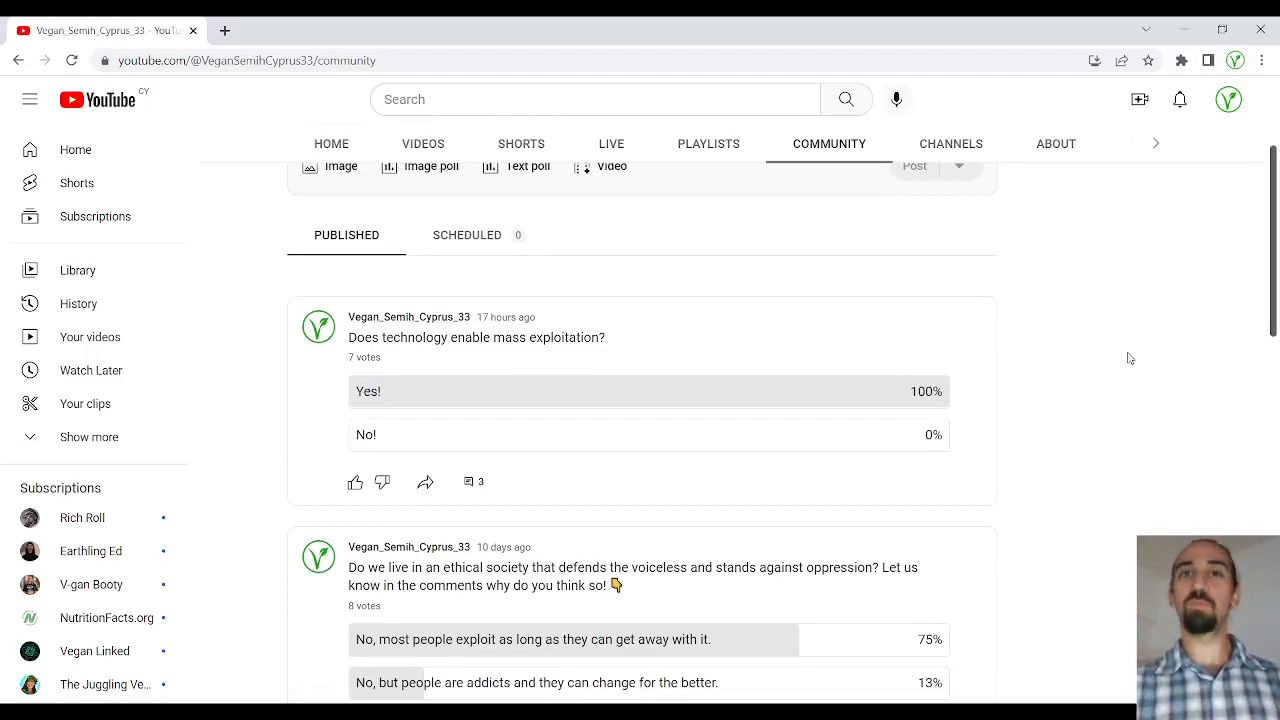
mouse_move(1080, 460)
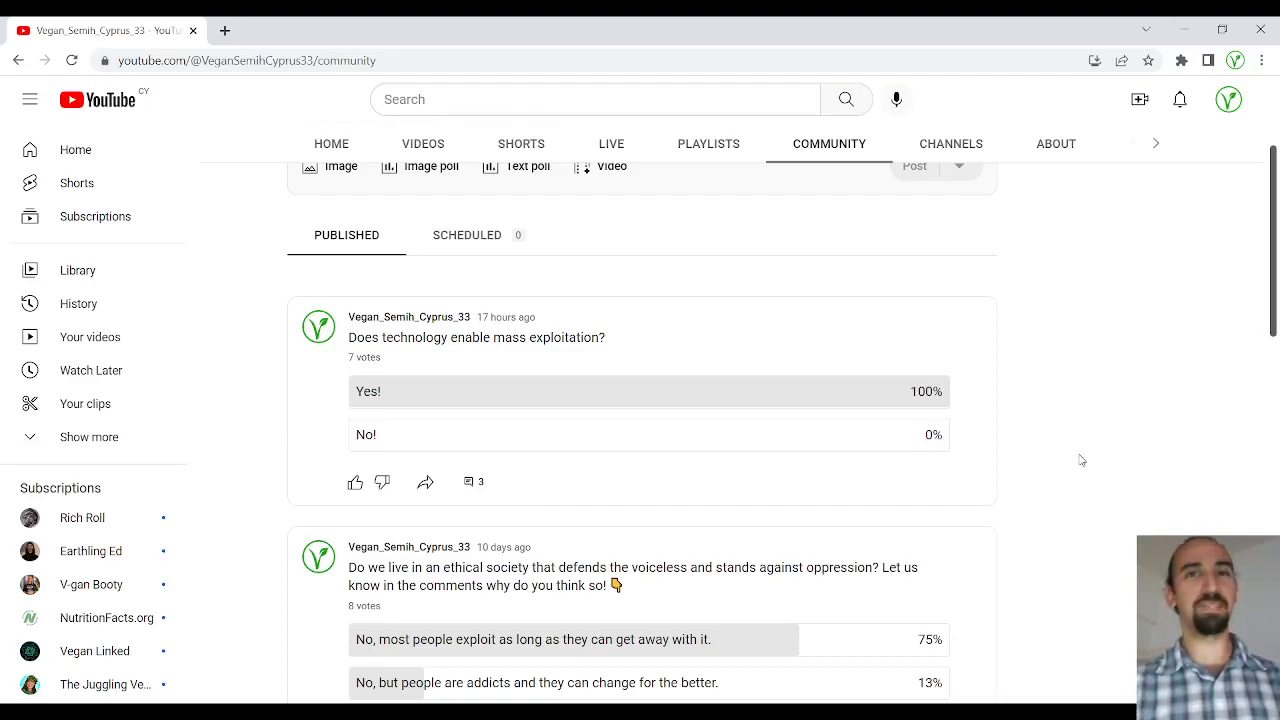